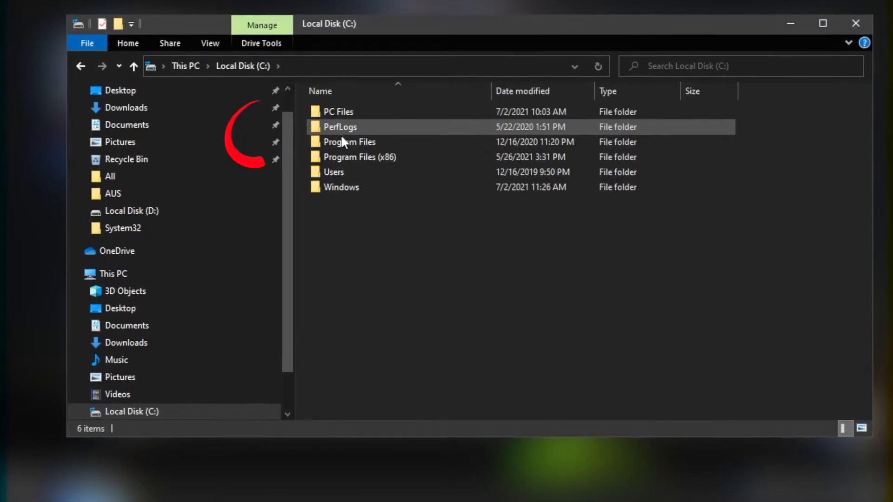
Open Program Files on C:, reveal hidden items, and bring up WindowsApps' context menu.
double_click(349, 142)
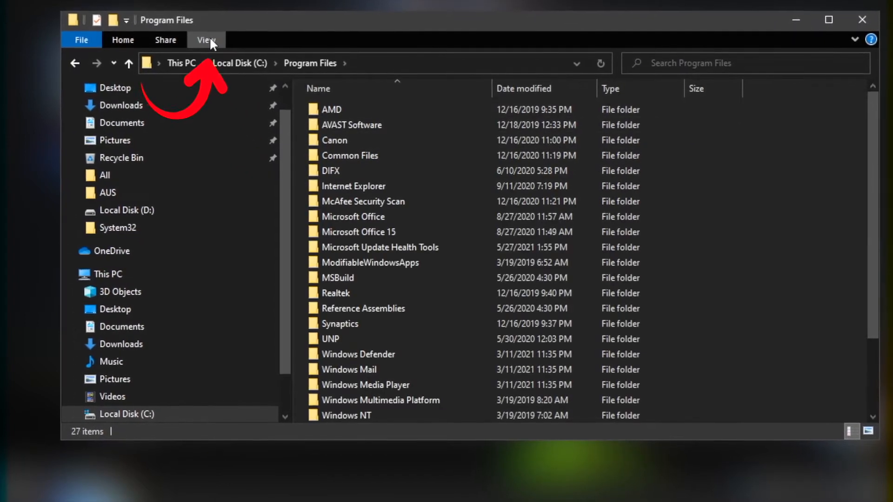
left_click(202, 39)
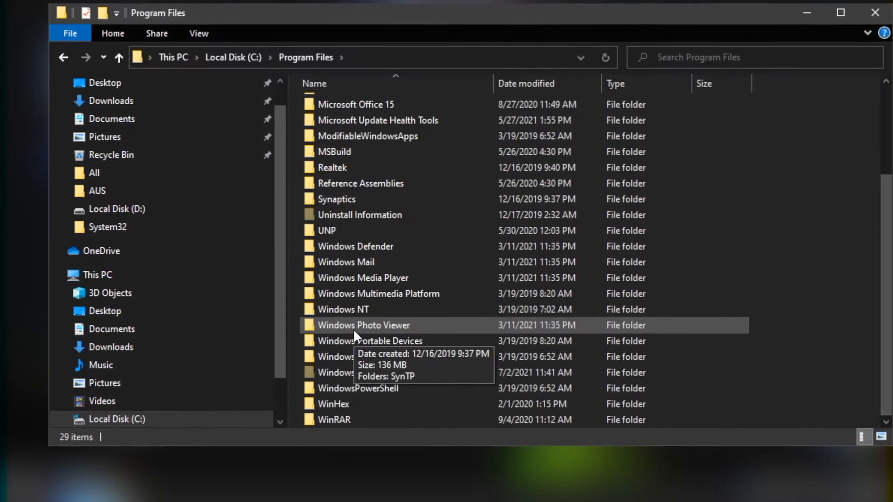
right_click(345, 374)
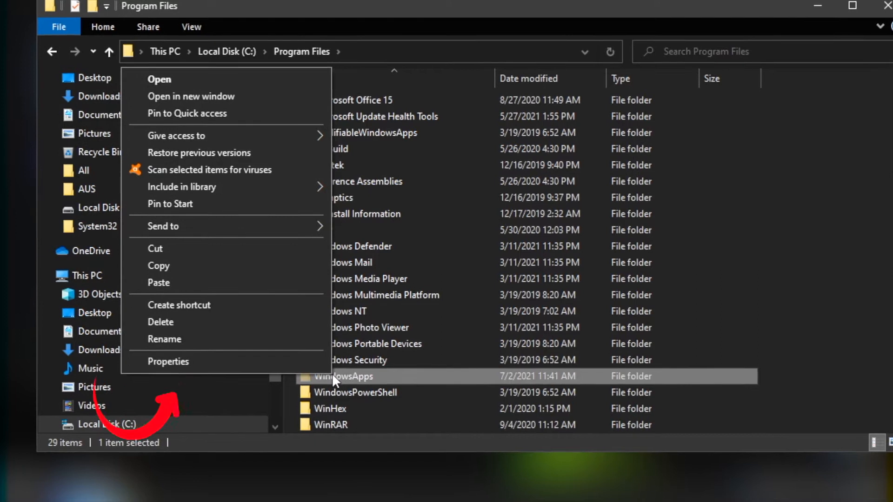
Make Kate the owner of WindowsApps via Properties > Security > Advanced.
left_click(168, 361)
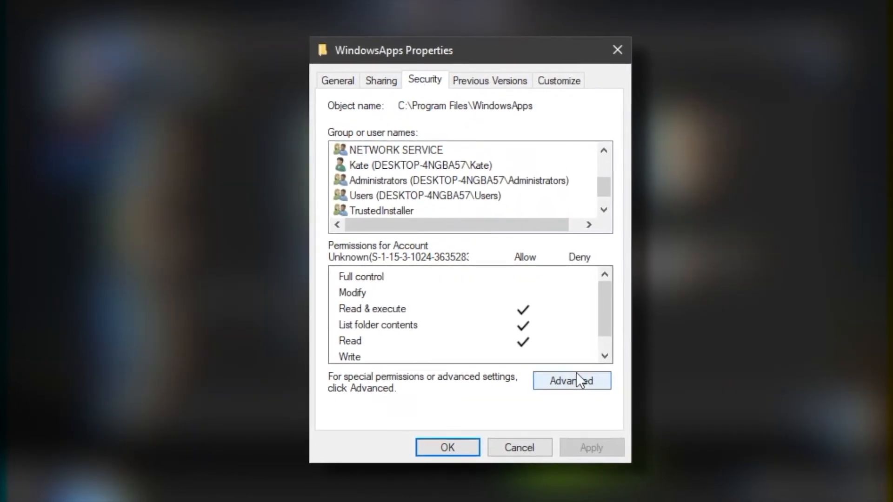
left_click(572, 380)
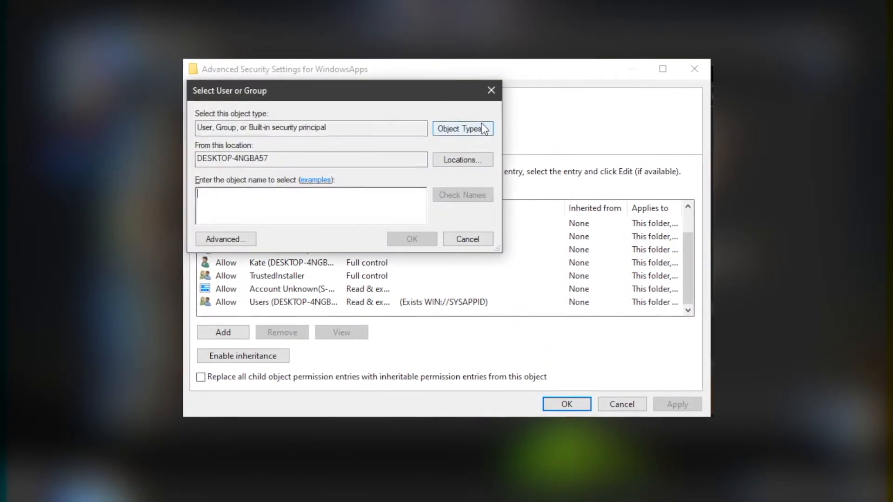
type("kate")
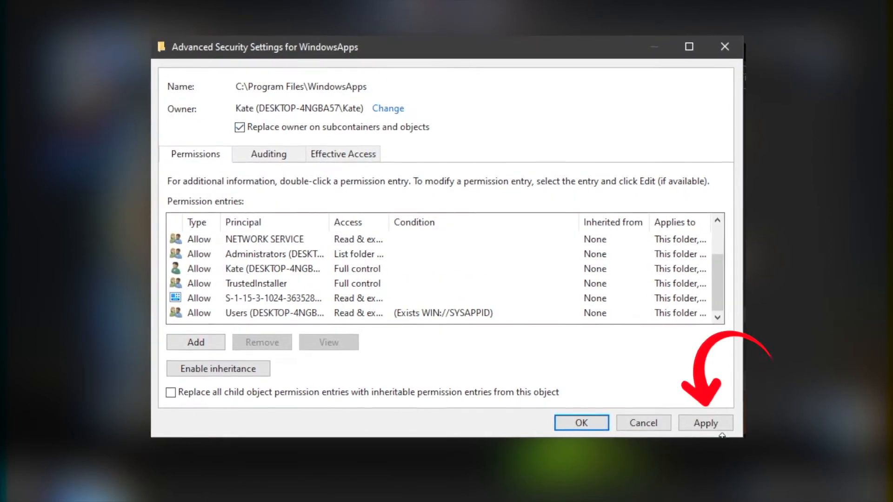
Apply the ownership change and grant Kate's permission entry Full control.
left_click(705, 423)
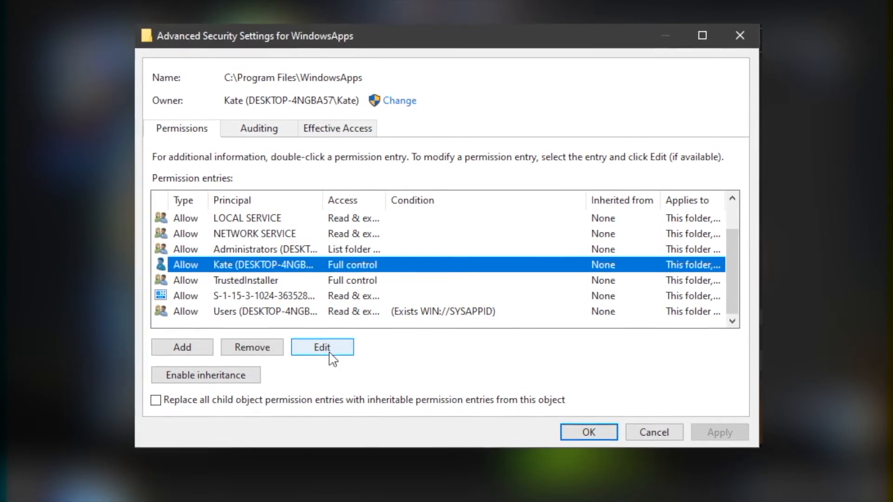
left_click(322, 347)
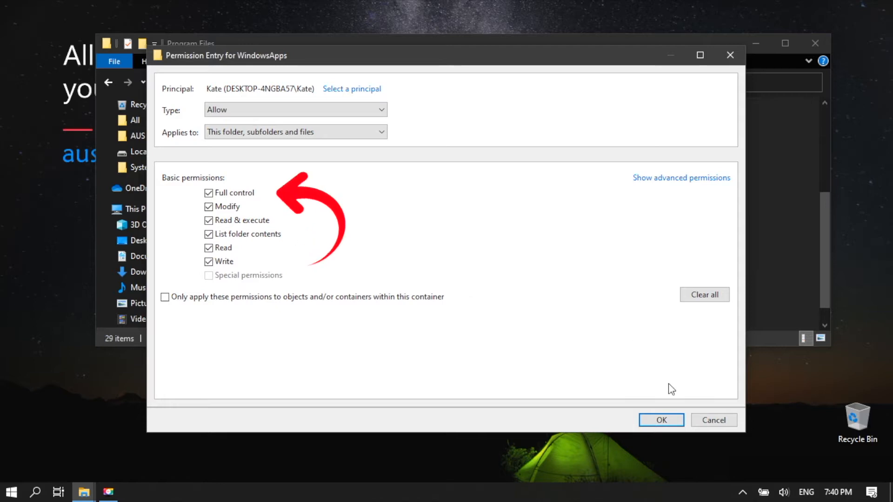
left_click(660, 420)
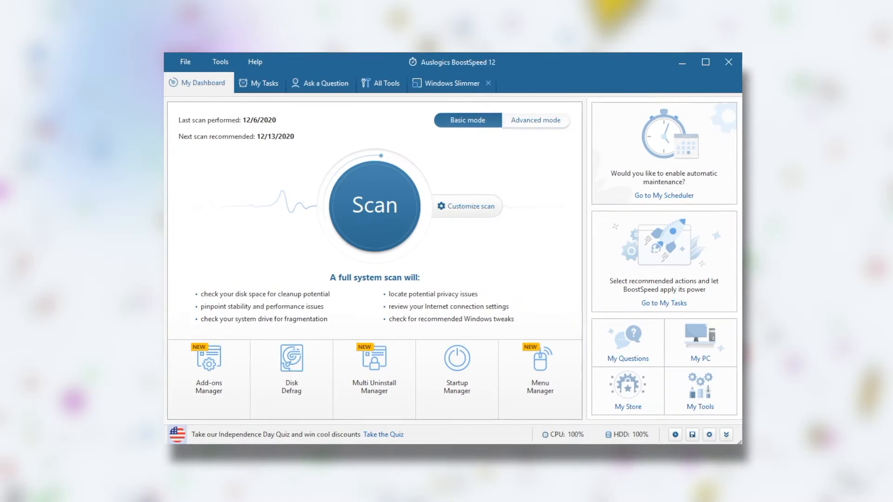
Open Multi Uninstall Manager from My Dashboard and scroll the Applications list.
left_click(374, 367)
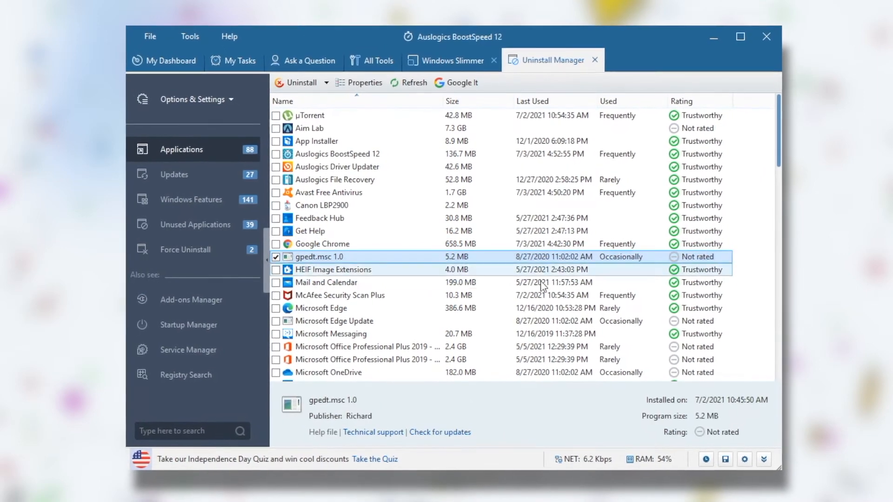
scroll("down", 3)
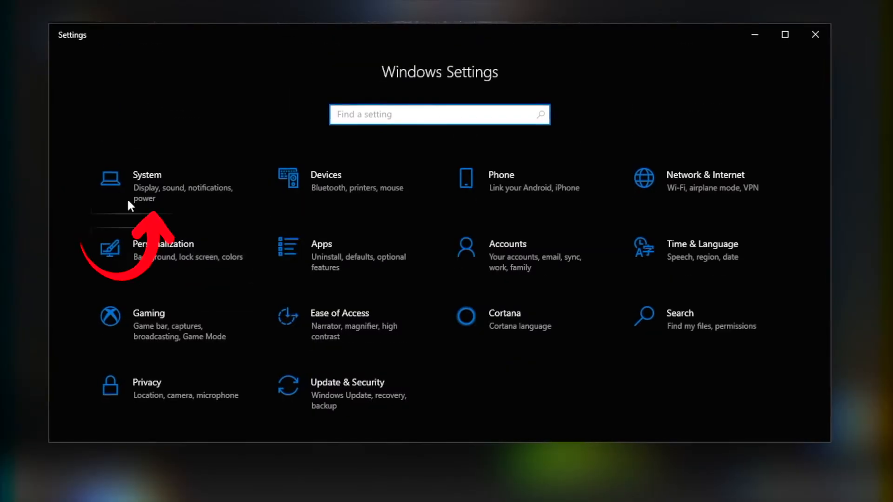
In System > Storage, set new apps to save to Local Disk (D:).
left_click(147, 185)
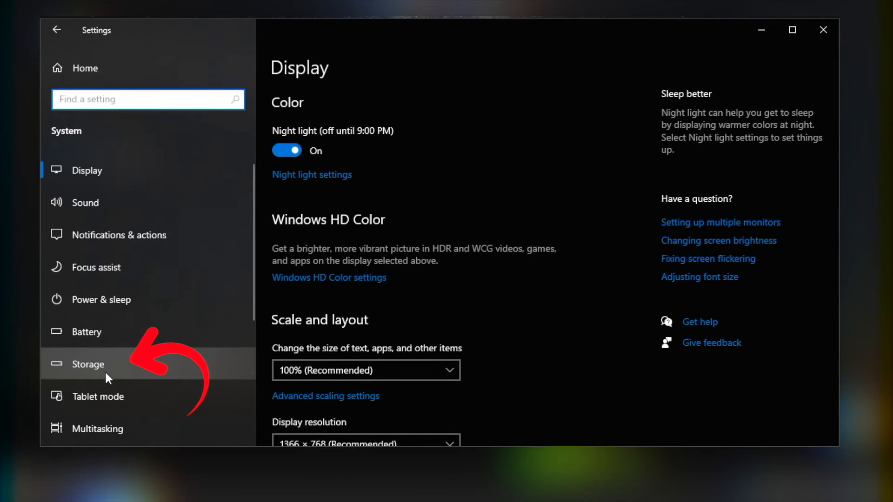
left_click(87, 364)
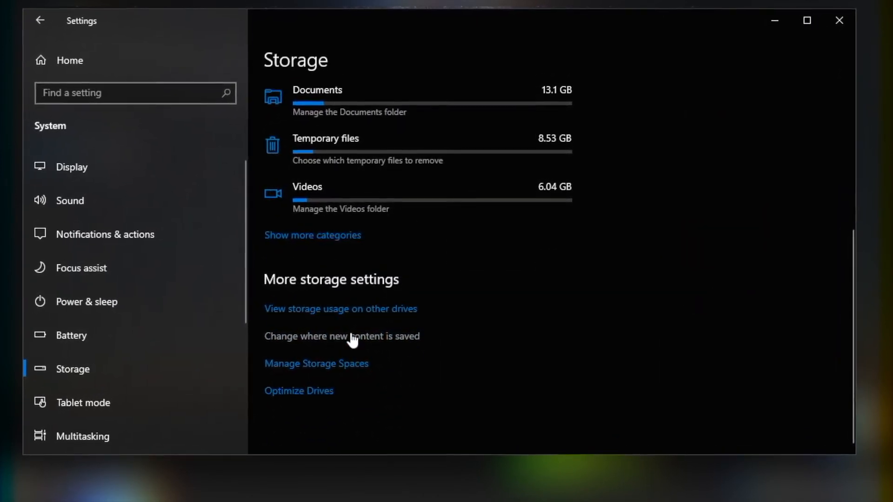
left_click(341, 336)
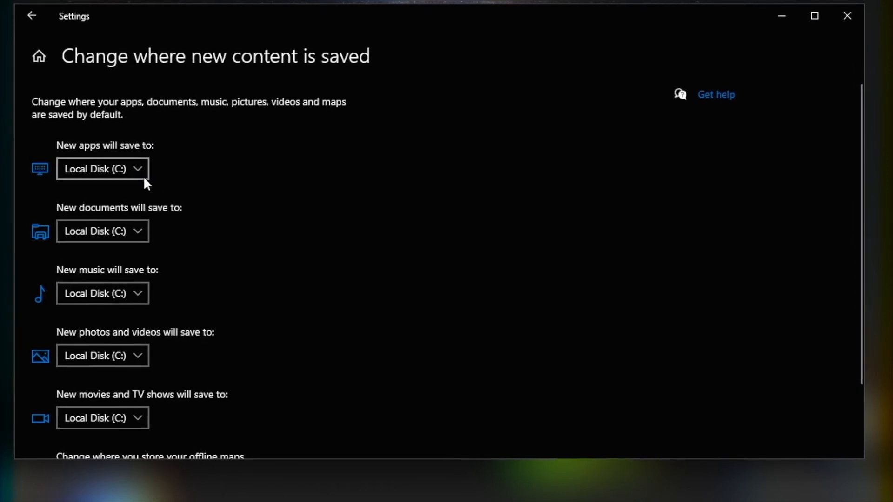
left_click(102, 169)
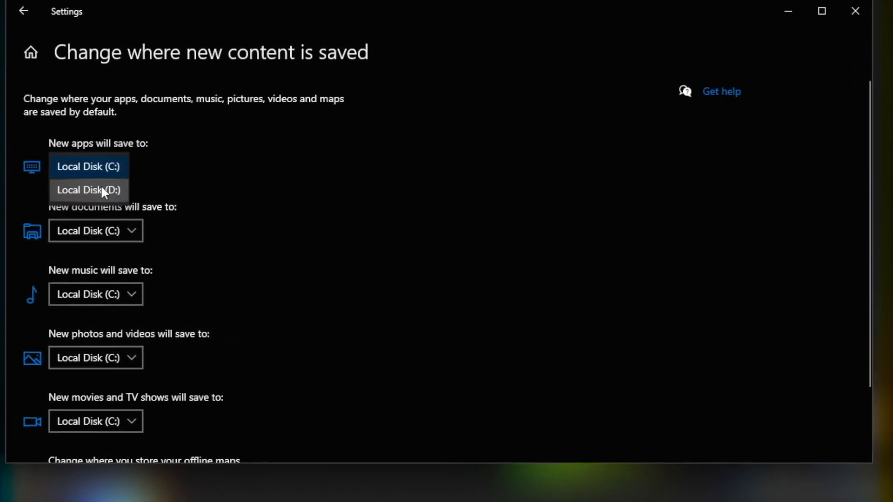
left_click(88, 190)
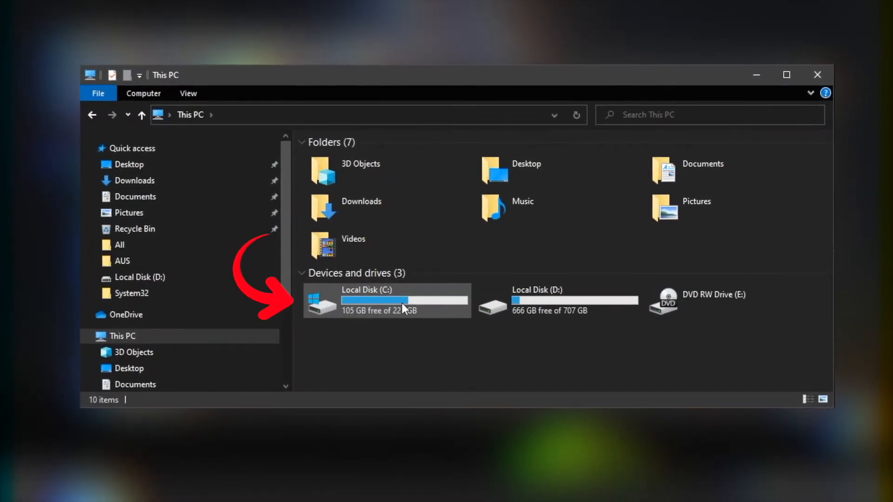
Navigate to C:\Program Files (x86)\Steam\steamapps.
double_click(387, 300)
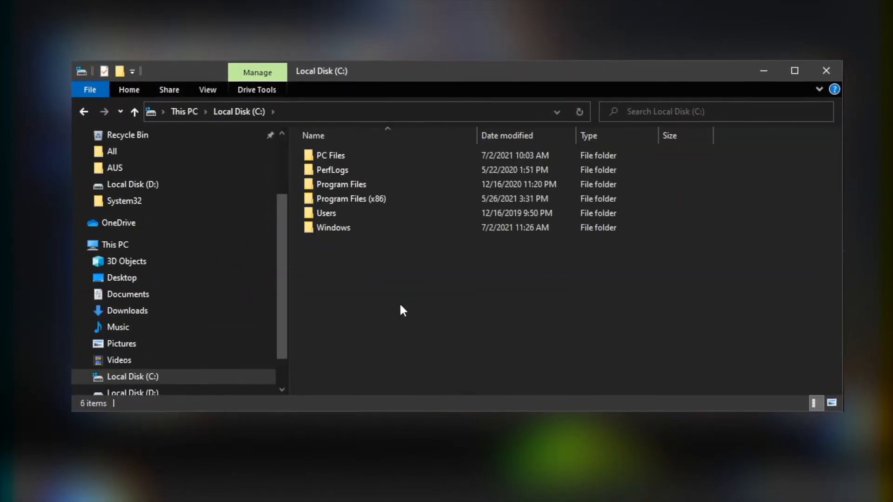
left_click(350, 199)
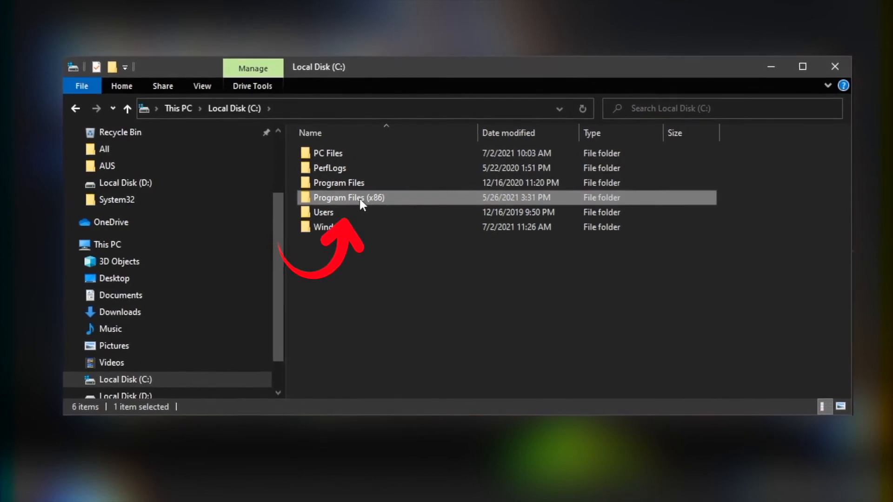
double_click(348, 198)
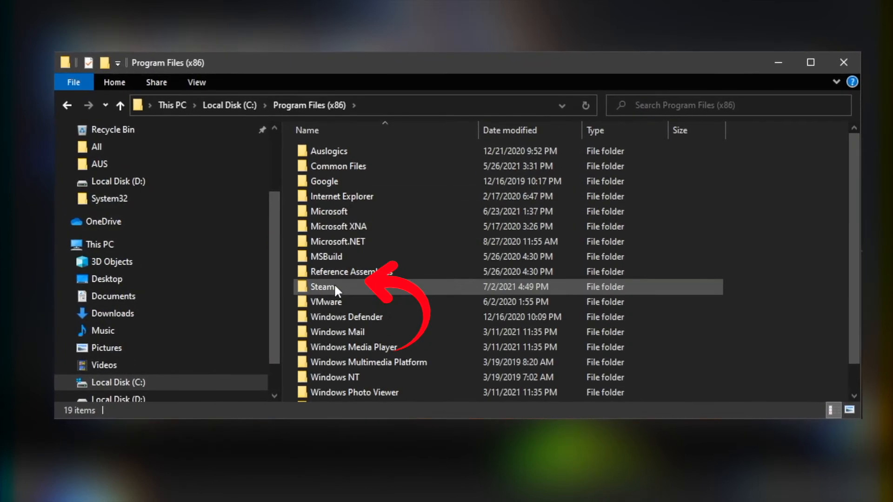
double_click(322, 286)
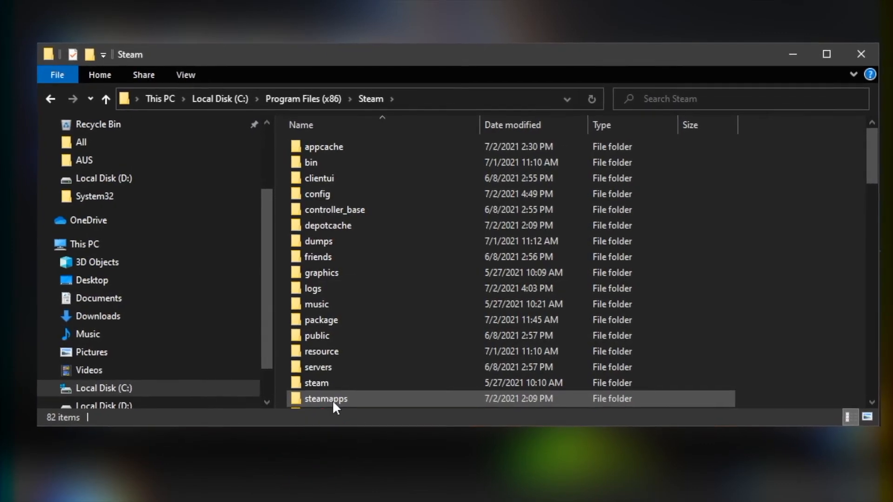
double_click(326, 398)
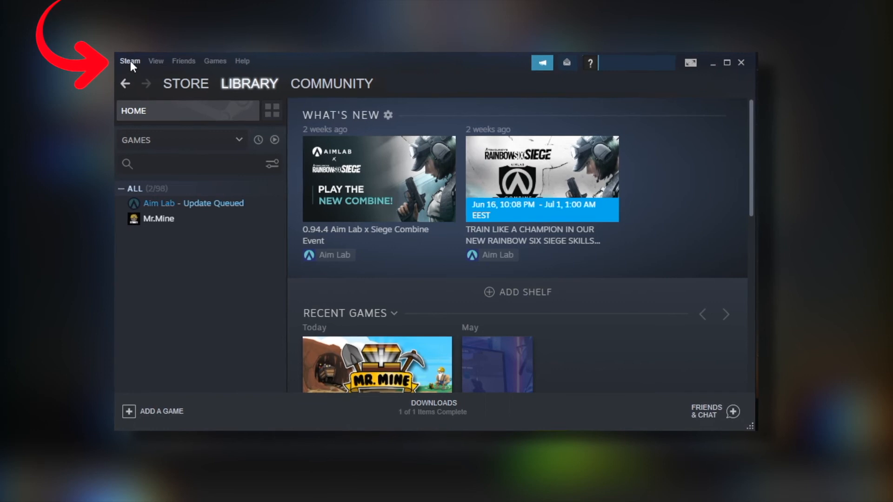
From Steam Settings > Downloads, open Steam Library Folders and start adding a library folder.
left_click(129, 61)
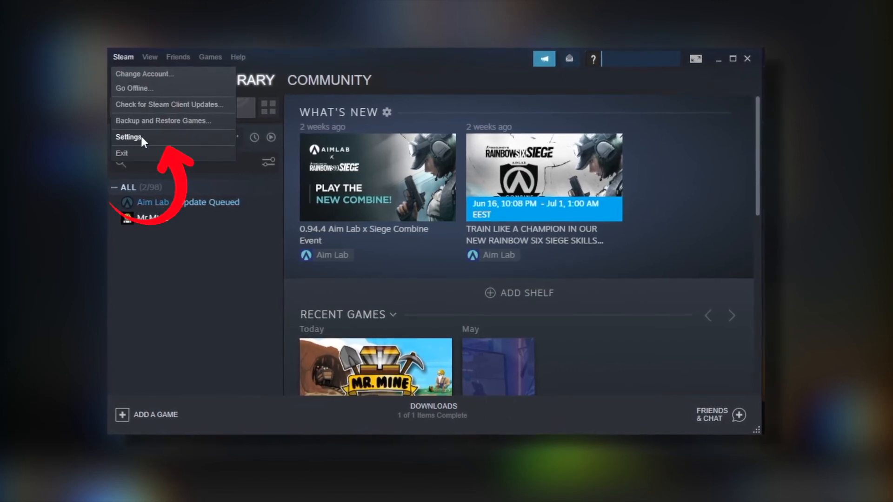
left_click(128, 137)
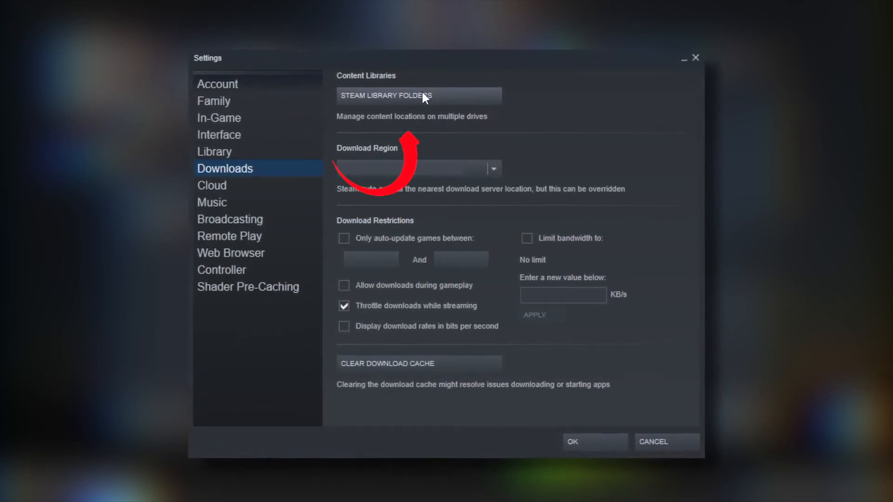
left_click(419, 95)
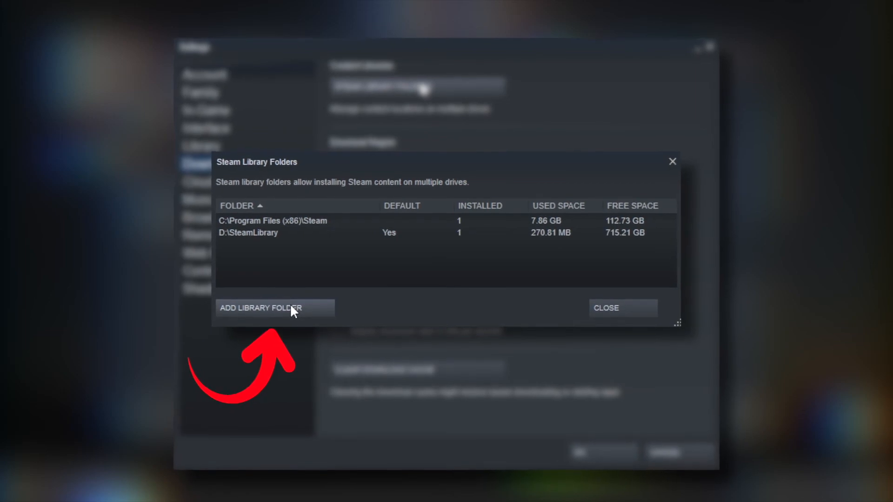
left_click(275, 308)
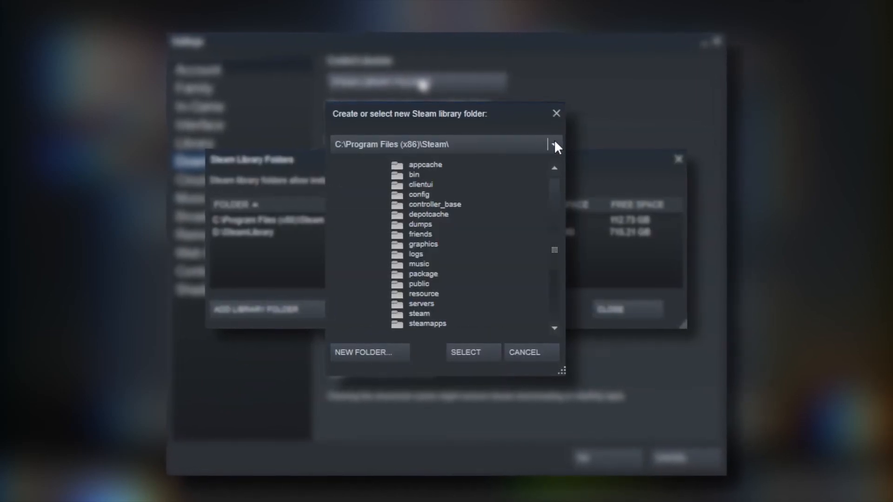